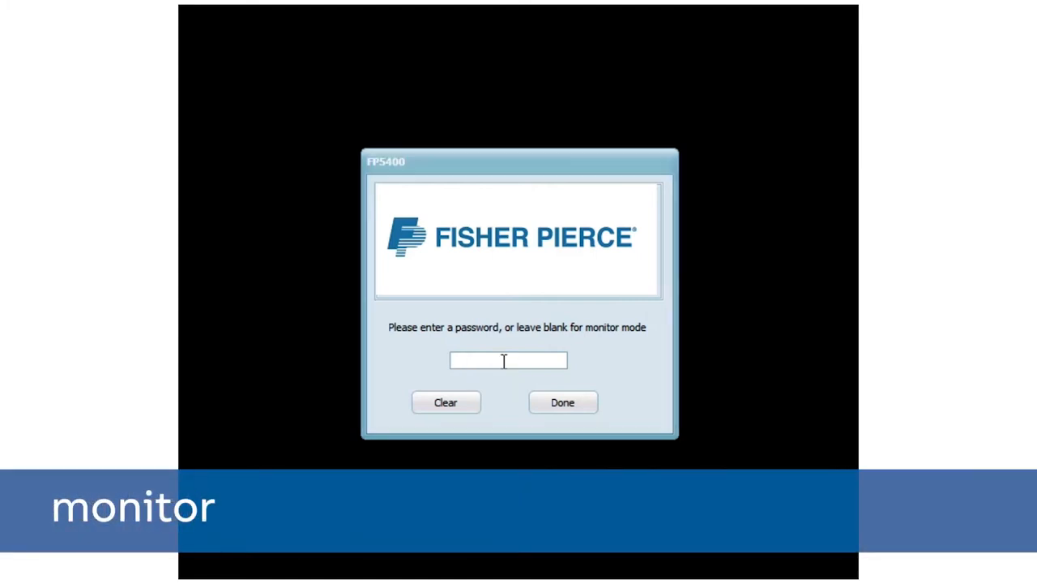
{"action": "type", "text": "***"}
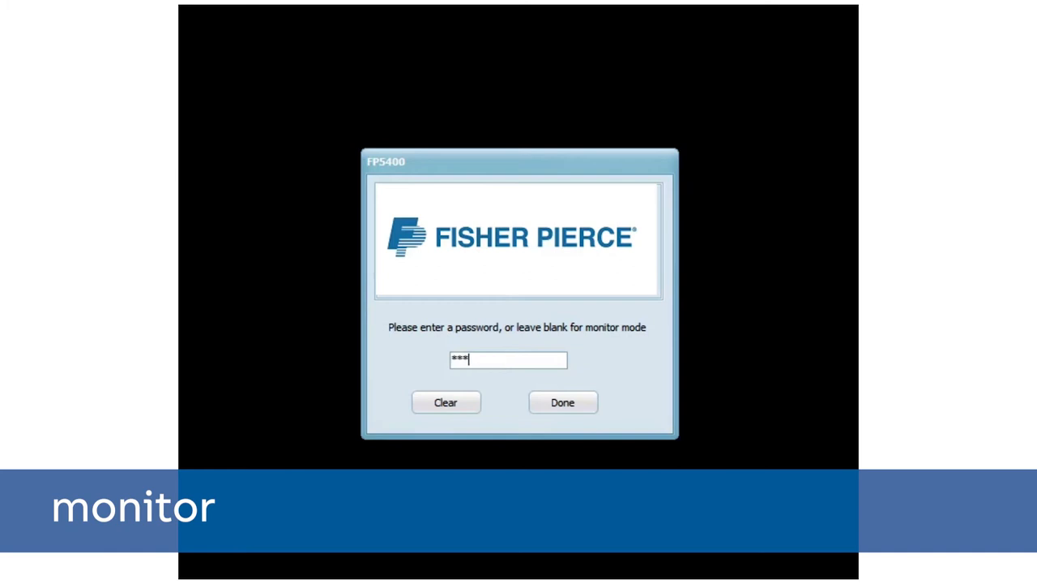
{"action": "left_click", "coordinate": [563, 402]}
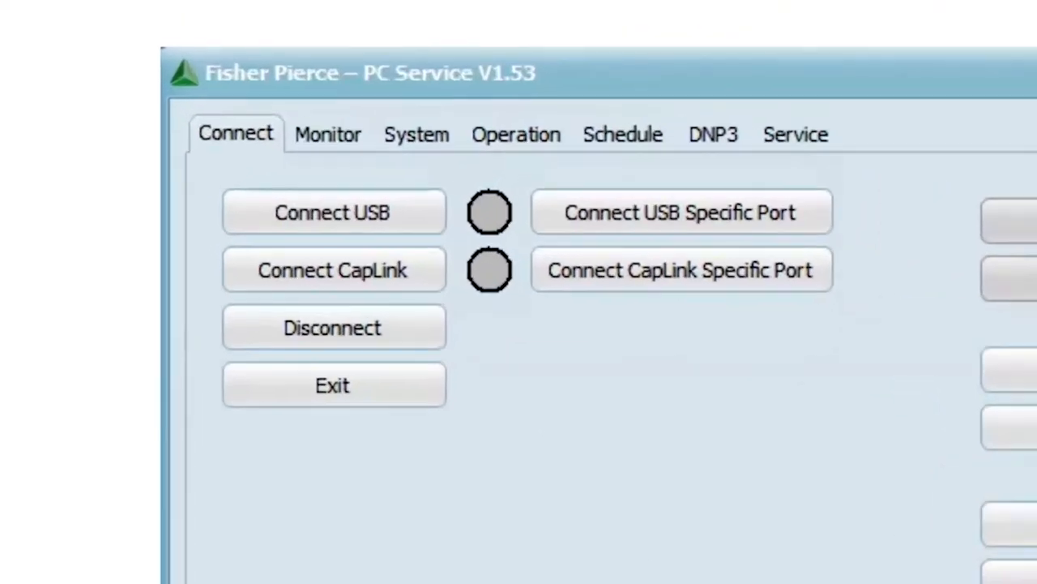
{"action": "mouse_move", "coordinate": [357, 235]}
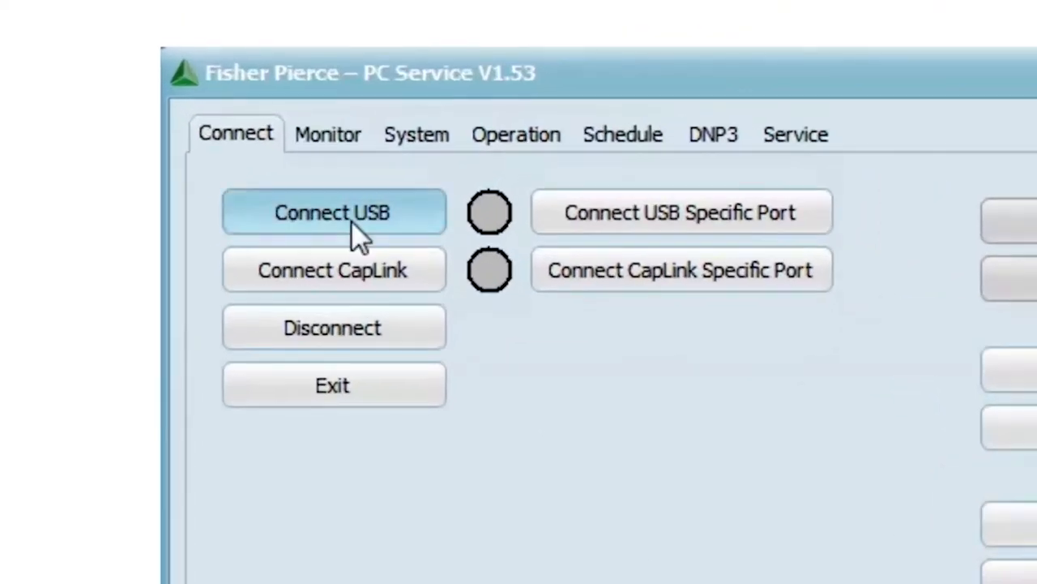
Step: Connect to the FP5400 over USB and show its System settings
{"action": "left_click", "coordinate": [332, 210]}
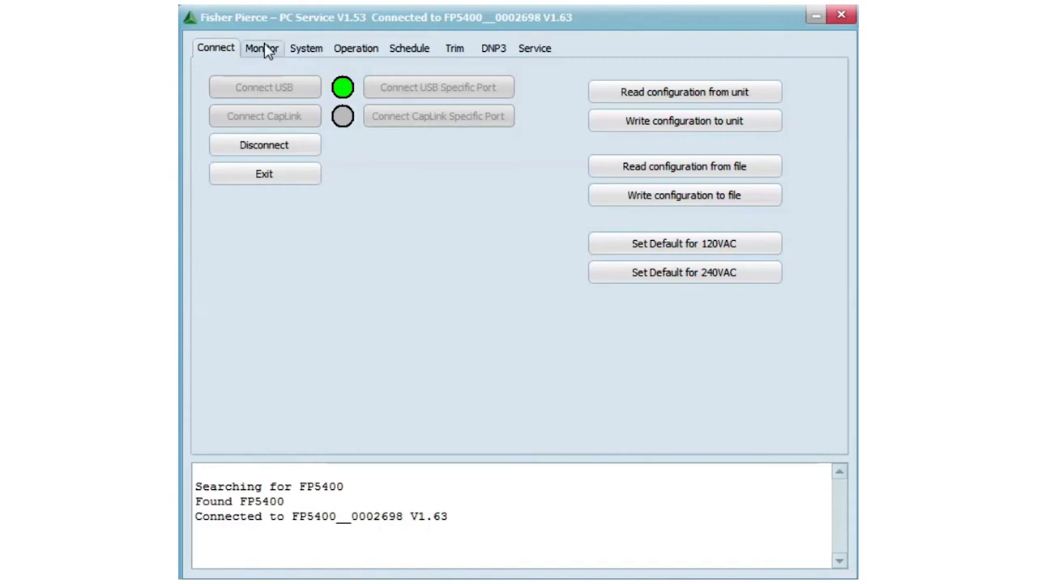
{"action": "left_click", "coordinate": [261, 49]}
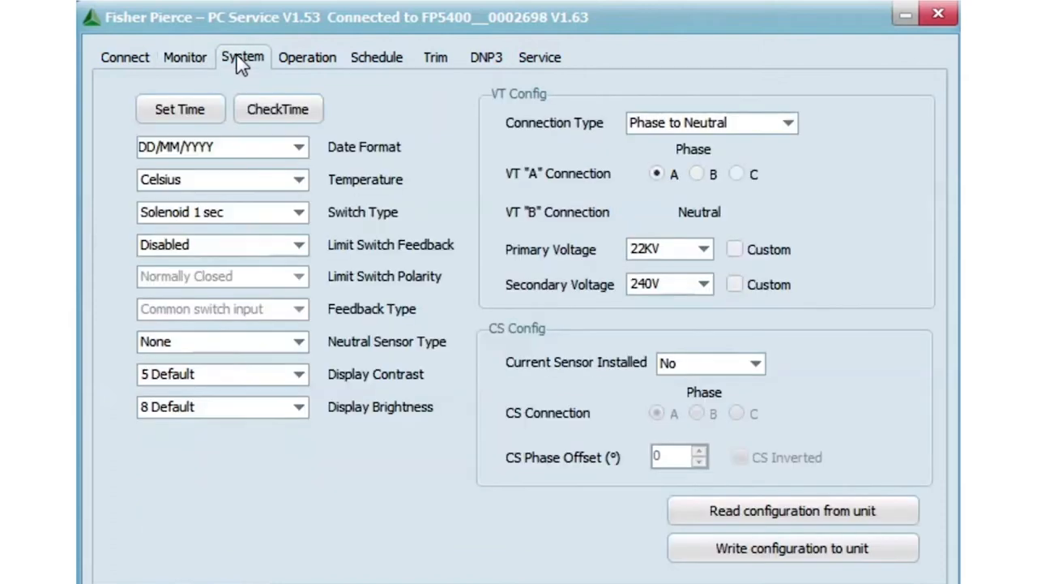
Step: Set the Operation data logging interval to 30 Seconds
{"action": "left_click", "coordinate": [306, 57]}
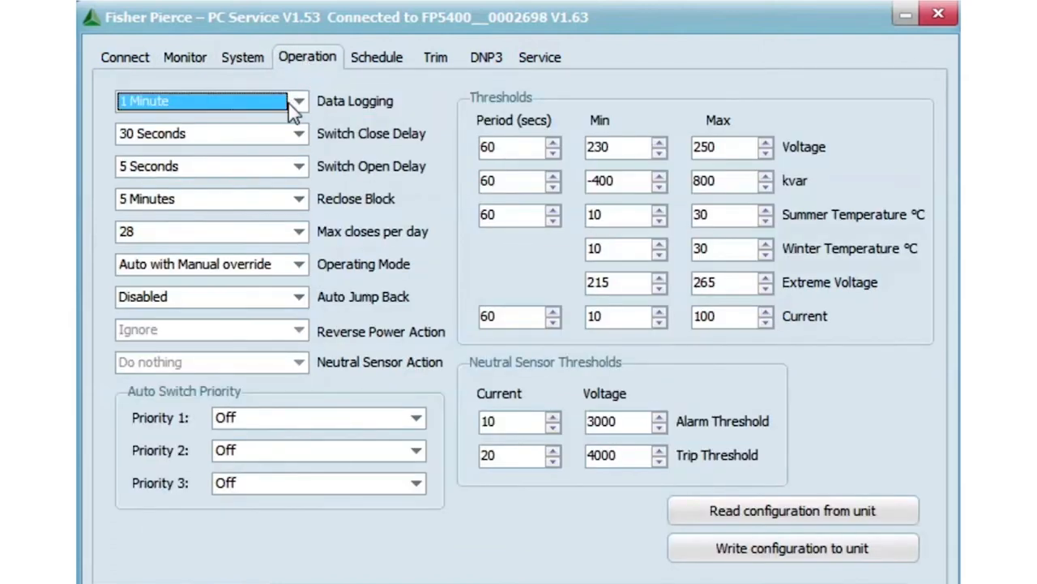
{"action": "left_click", "coordinate": [298, 101]}
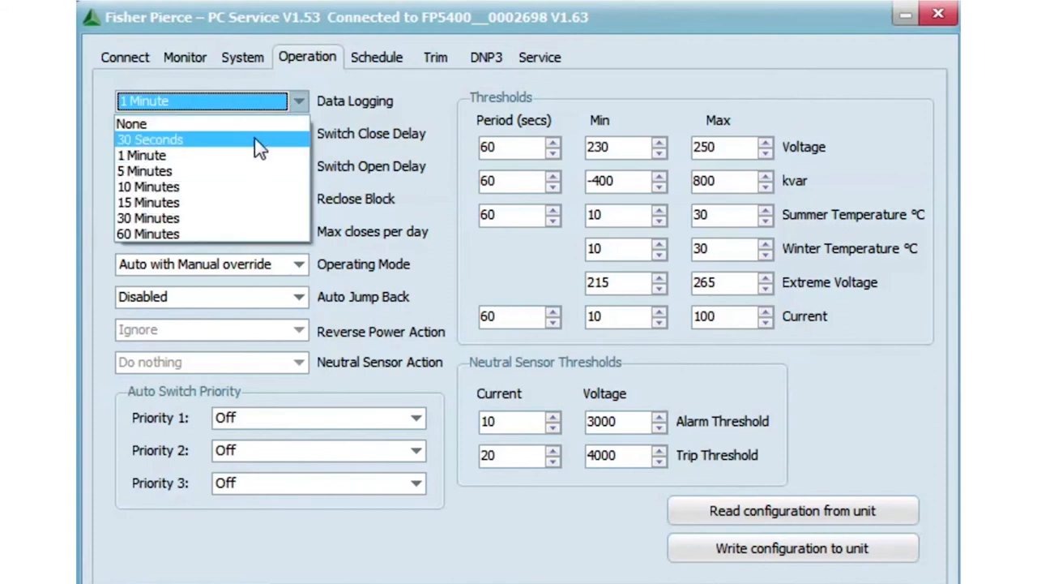
{"action": "mouse_move", "coordinate": [226, 155]}
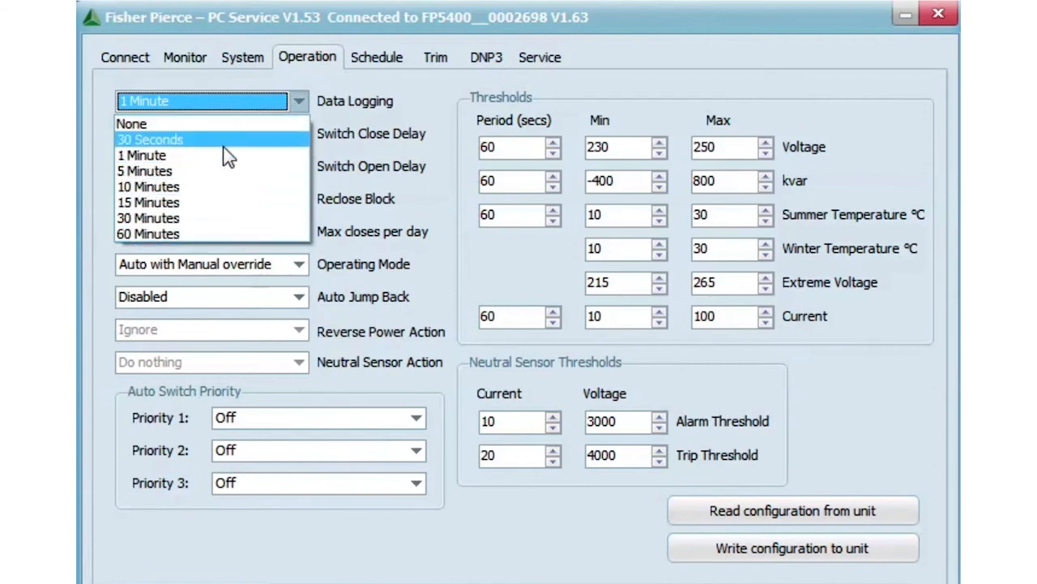
{"action": "left_click", "coordinate": [149, 139]}
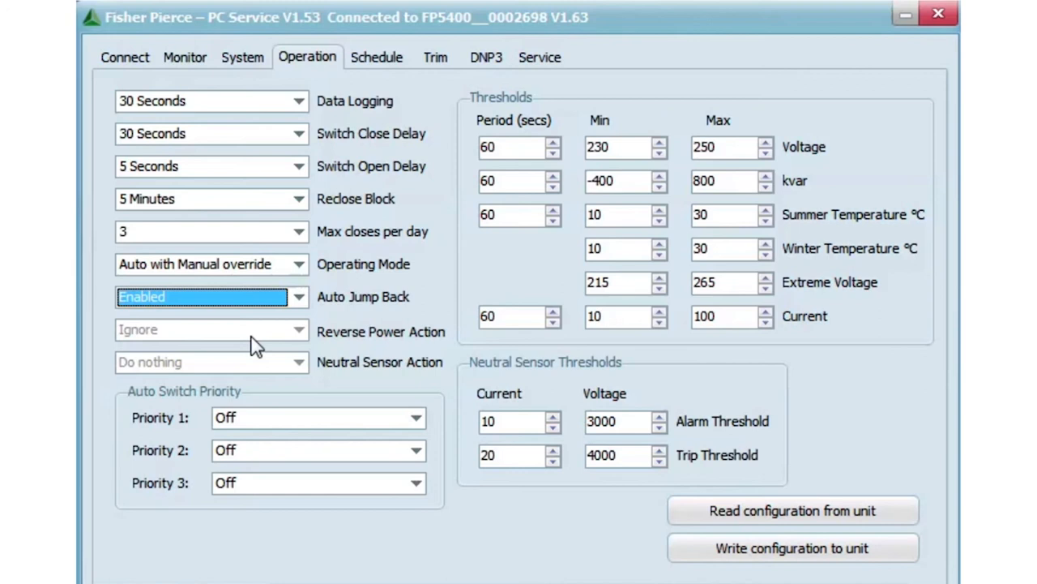
Step: Set auto switch priorities to Voltage, Temperature, then Schedule, and show the schedule settings
{"action": "left_click", "coordinate": [415, 418]}
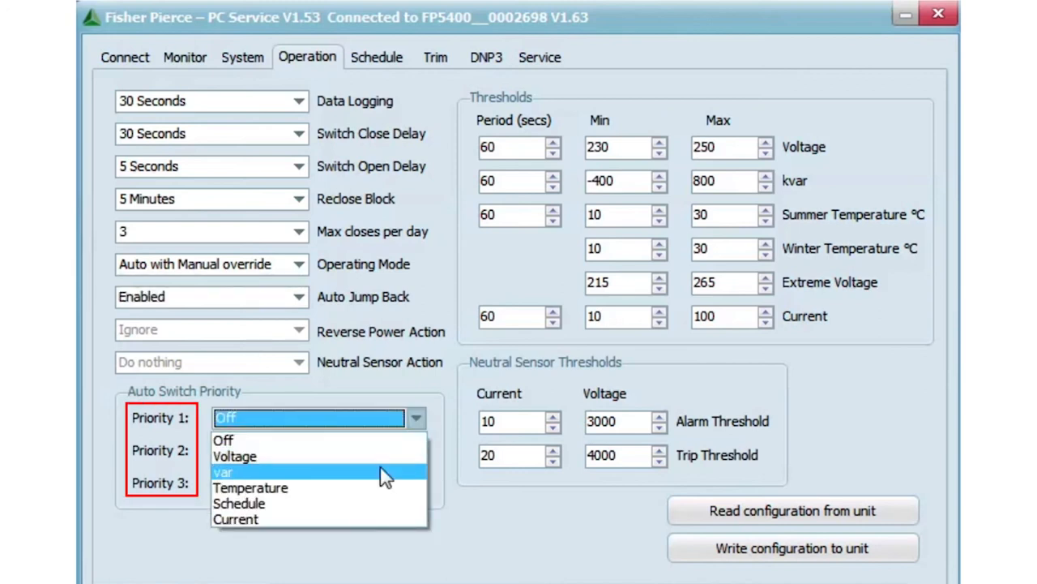
{"action": "left_click", "coordinate": [234, 456]}
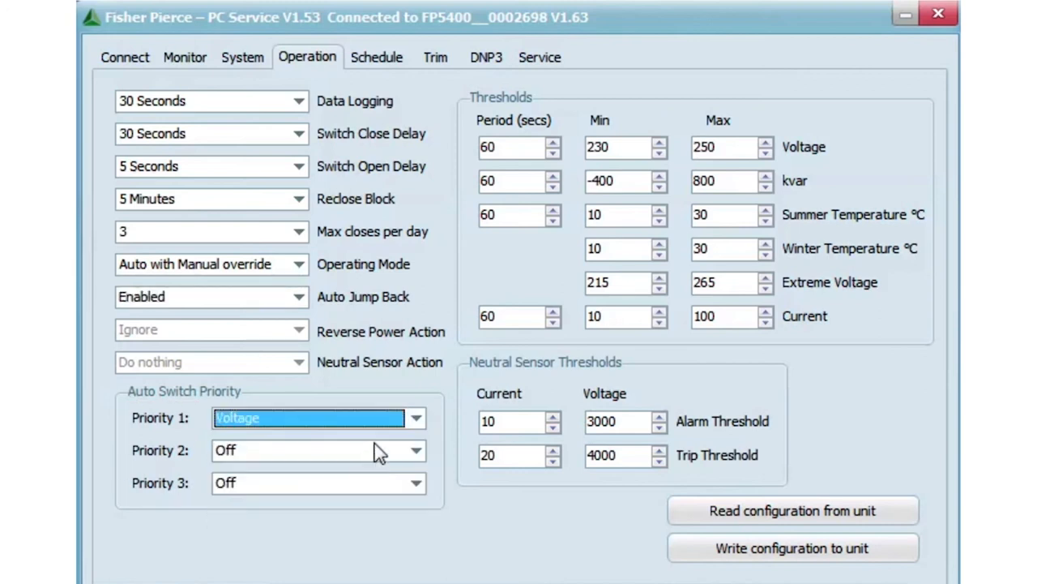
{"action": "left_click", "coordinate": [415, 451]}
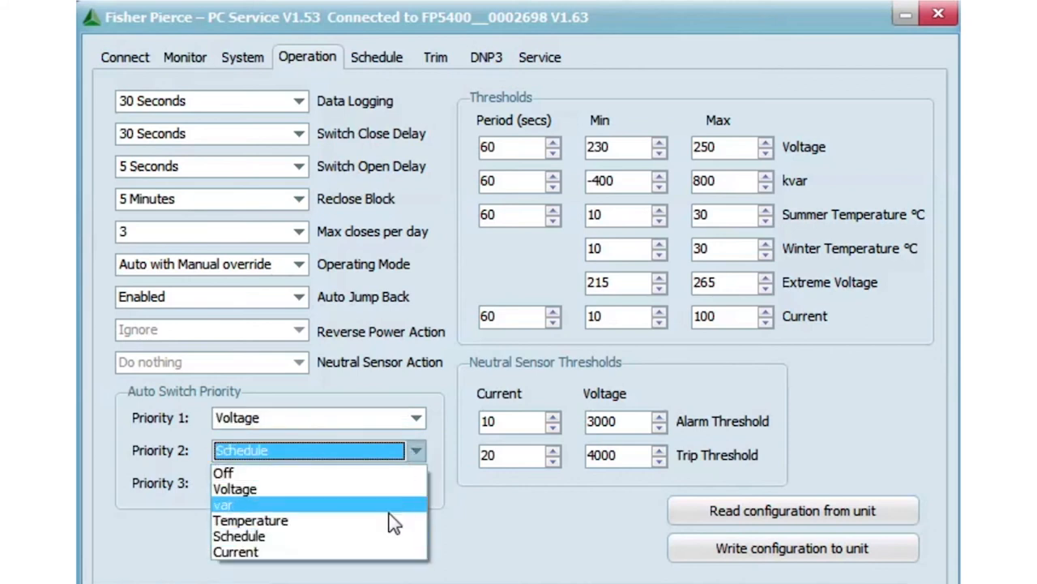
{"action": "left_click", "coordinate": [250, 519]}
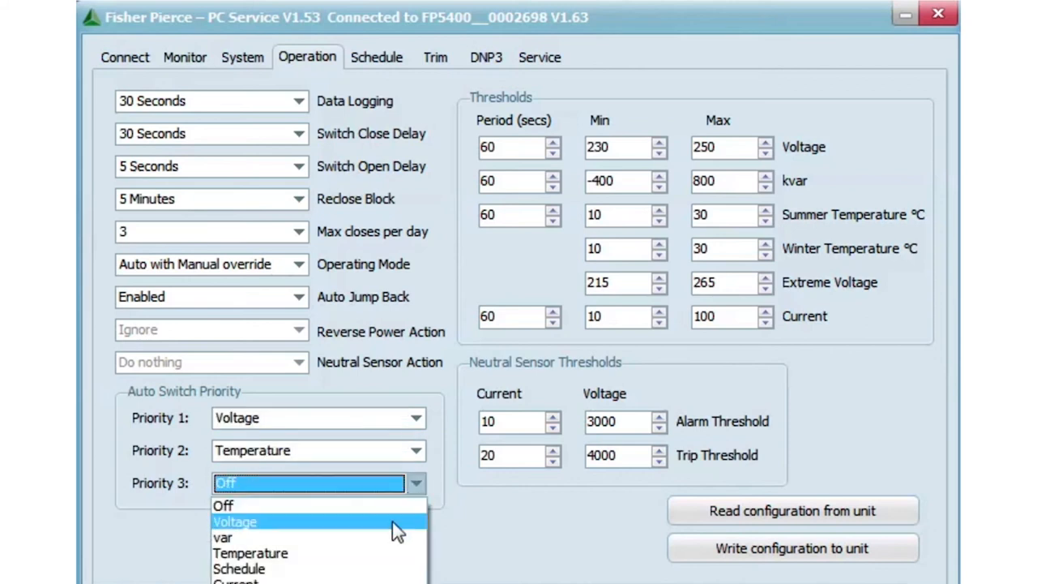
{"action": "left_click", "coordinate": [240, 567]}
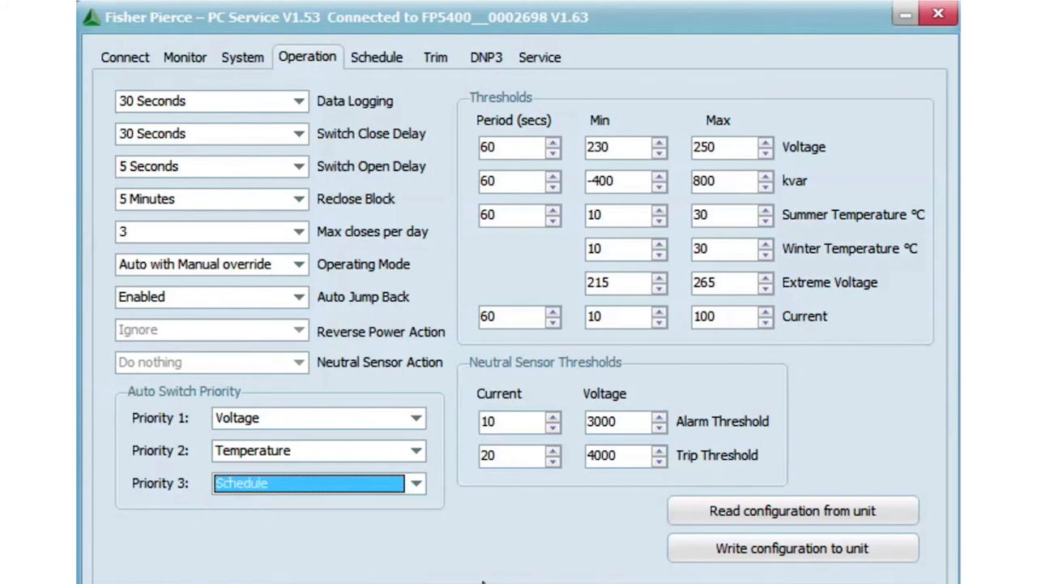
{"action": "left_click", "coordinate": [376, 56]}
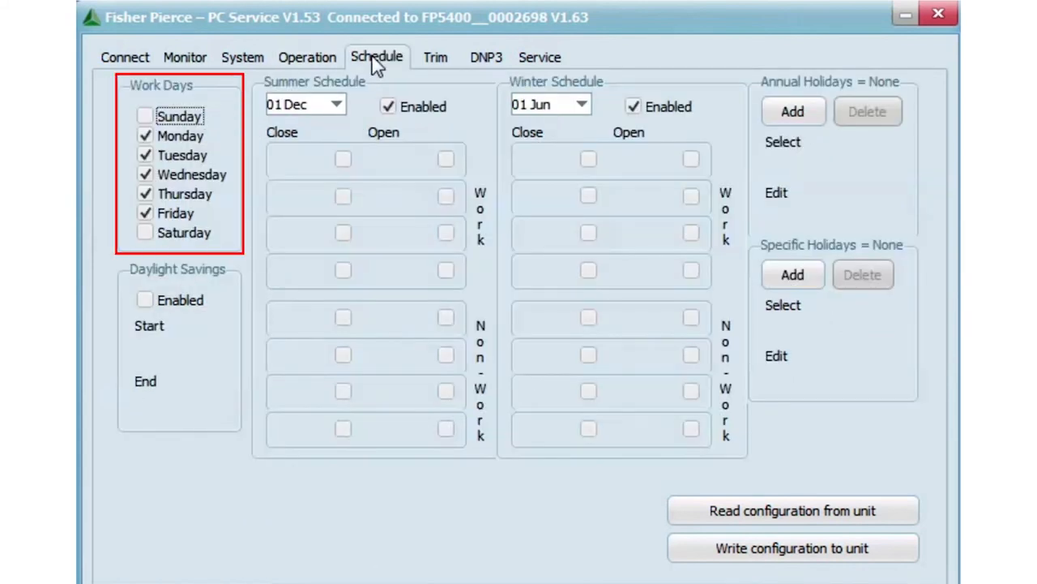
{"action": "mouse_move", "coordinate": [268, 116]}
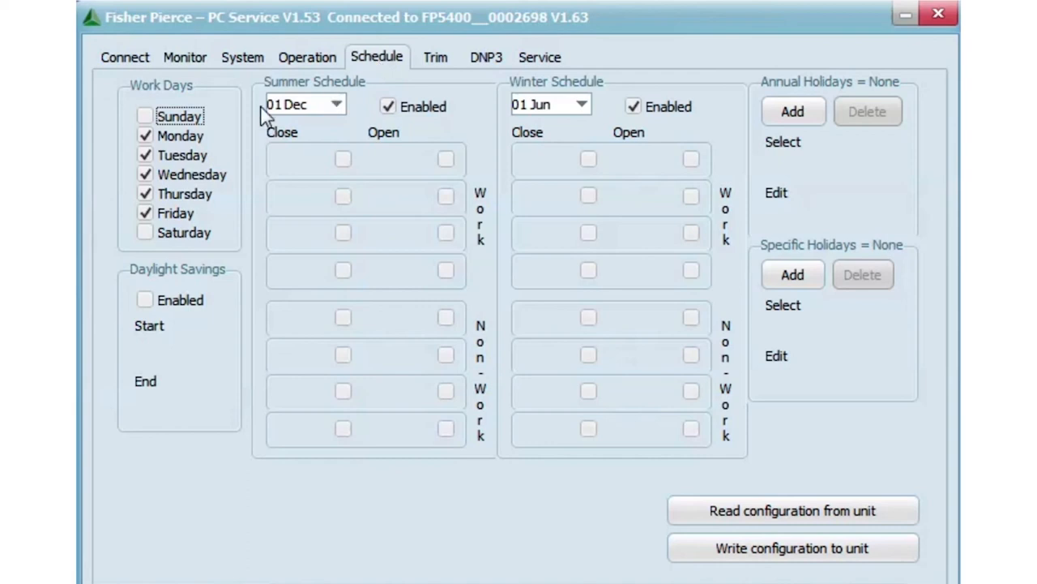
Step: Review the DNP3 settings and move to the Service functions page
{"action": "left_click", "coordinate": [145, 300]}
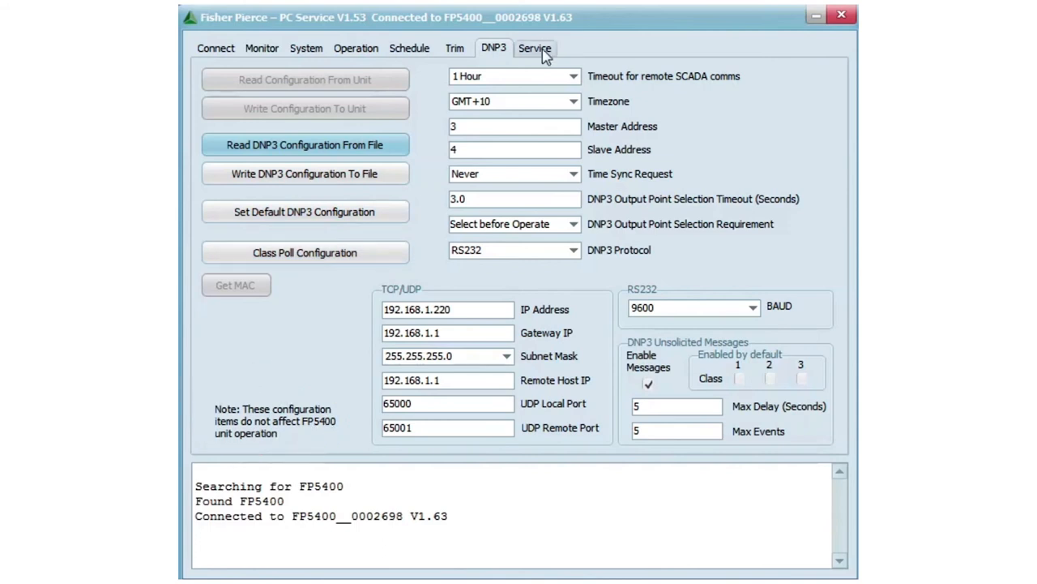
{"action": "left_click", "coordinate": [535, 49]}
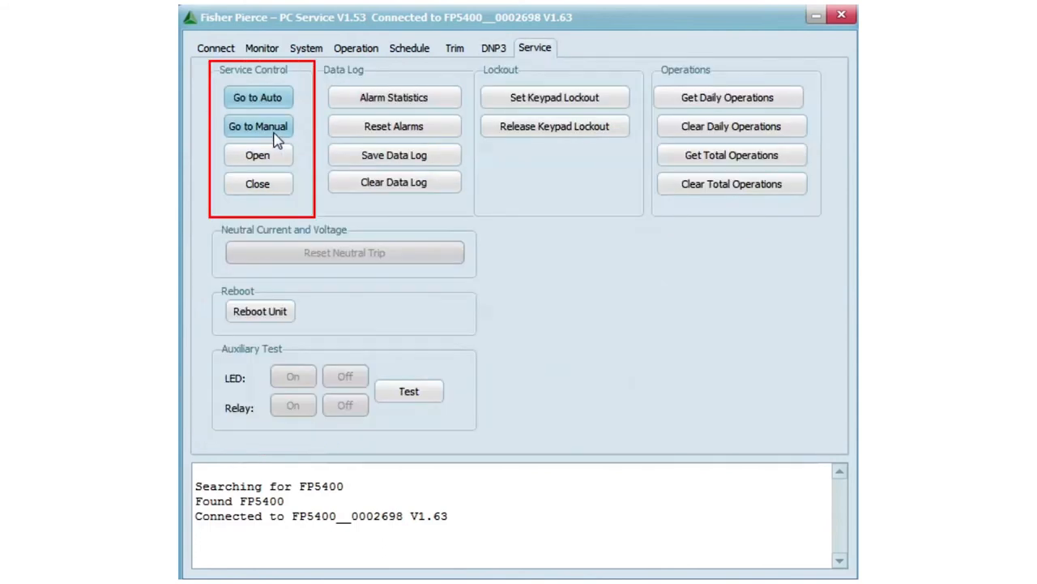
Step: Put the unit in manual mode, open the capbank and read the daily operations count of 1
{"action": "left_click", "coordinate": [258, 127]}
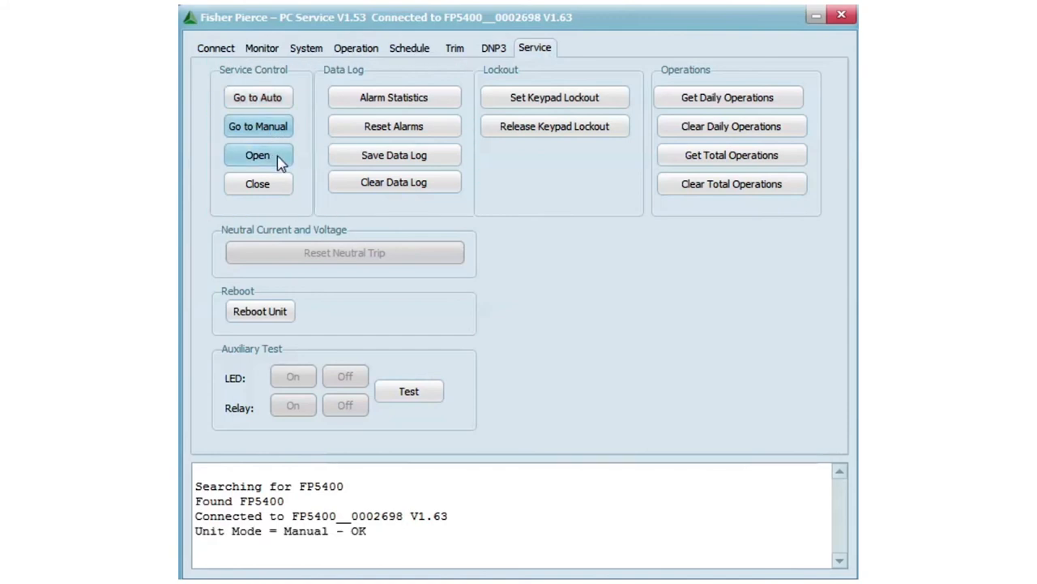
{"action": "left_click", "coordinate": [258, 156]}
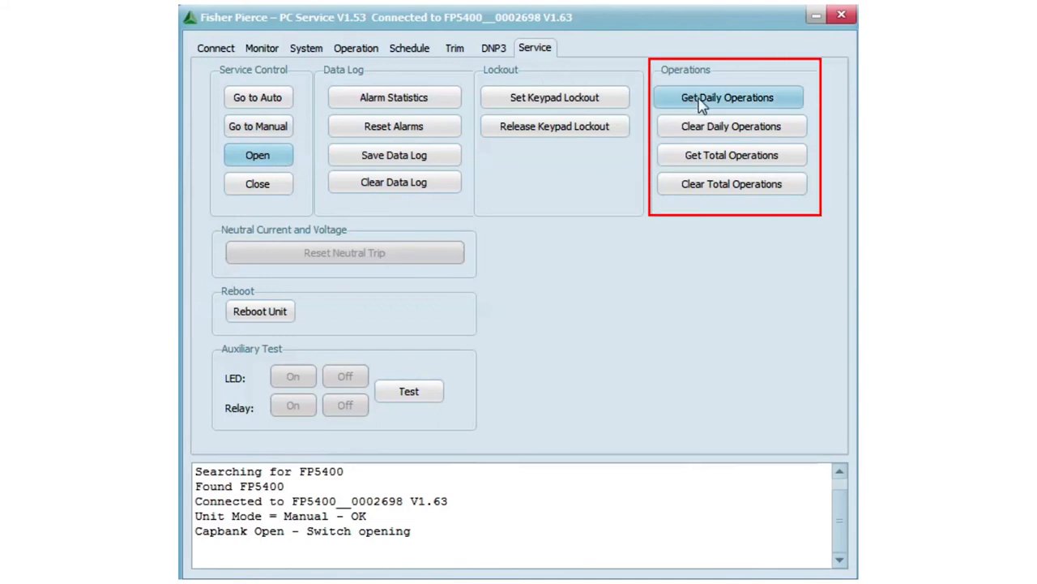
{"action": "left_click", "coordinate": [728, 97]}
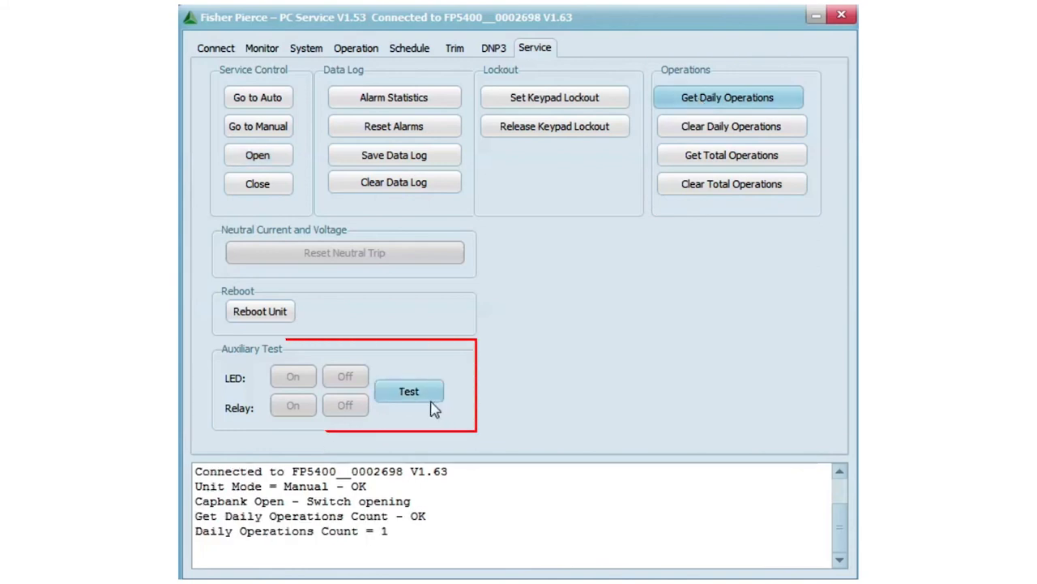
Step: Enable service test mode and switch the test relay on
{"action": "left_click", "coordinate": [408, 390]}
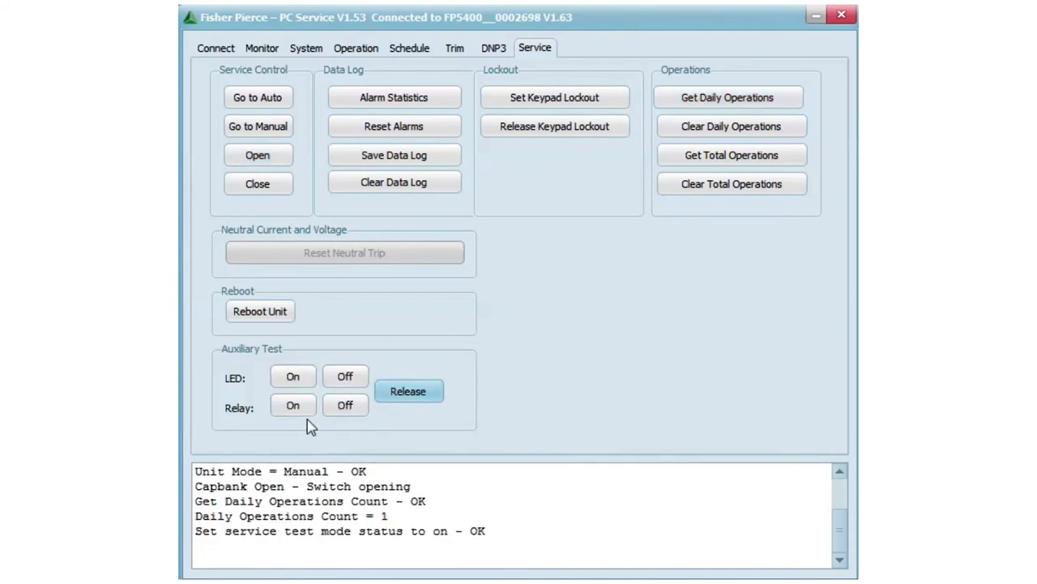
{"action": "left_click", "coordinate": [292, 405]}
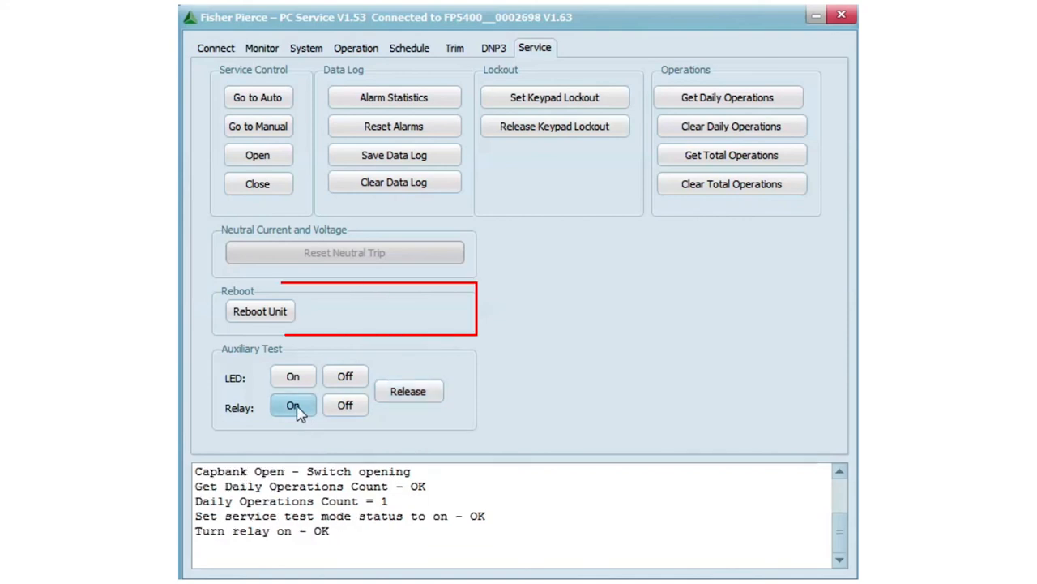
{"action": "left_click", "coordinate": [216, 49]}
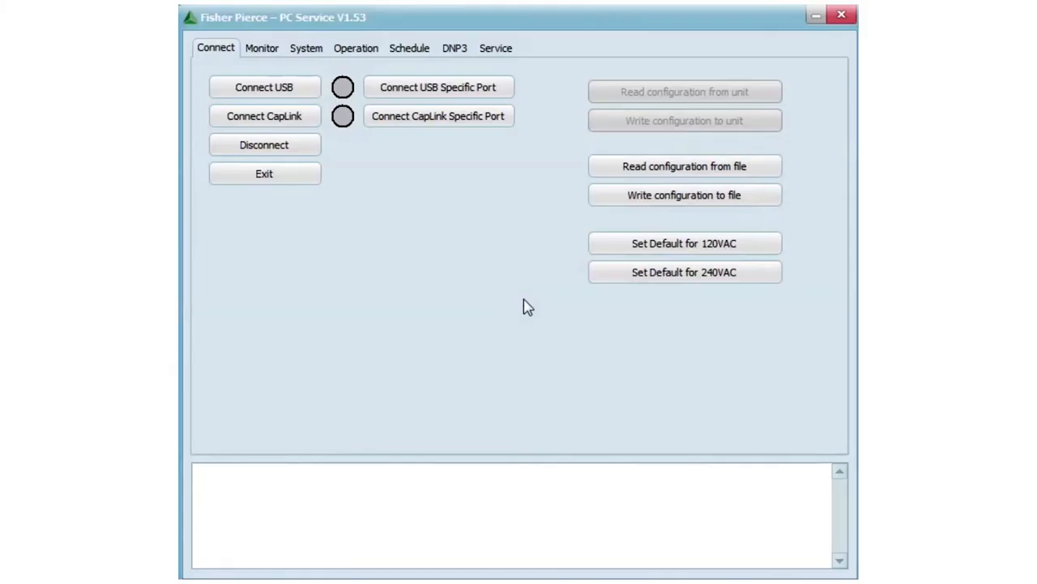
Step: Connect to the FP5400 through CapLink and show live monitor readings such as 20.89 KV
{"action": "left_click", "coordinate": [264, 115]}
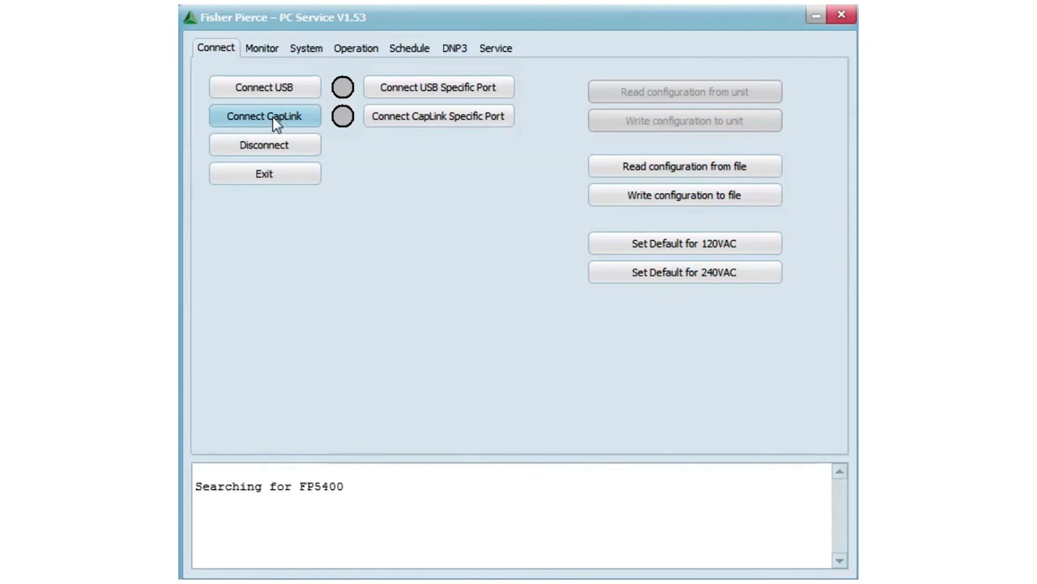
{"action": "left_click", "coordinate": [262, 116]}
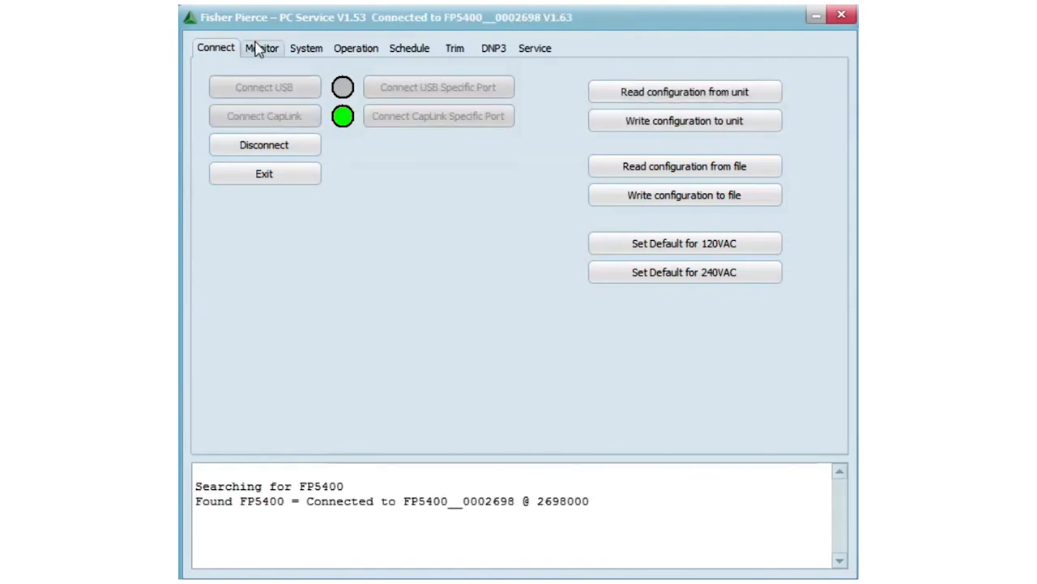
{"action": "left_click", "coordinate": [263, 49]}
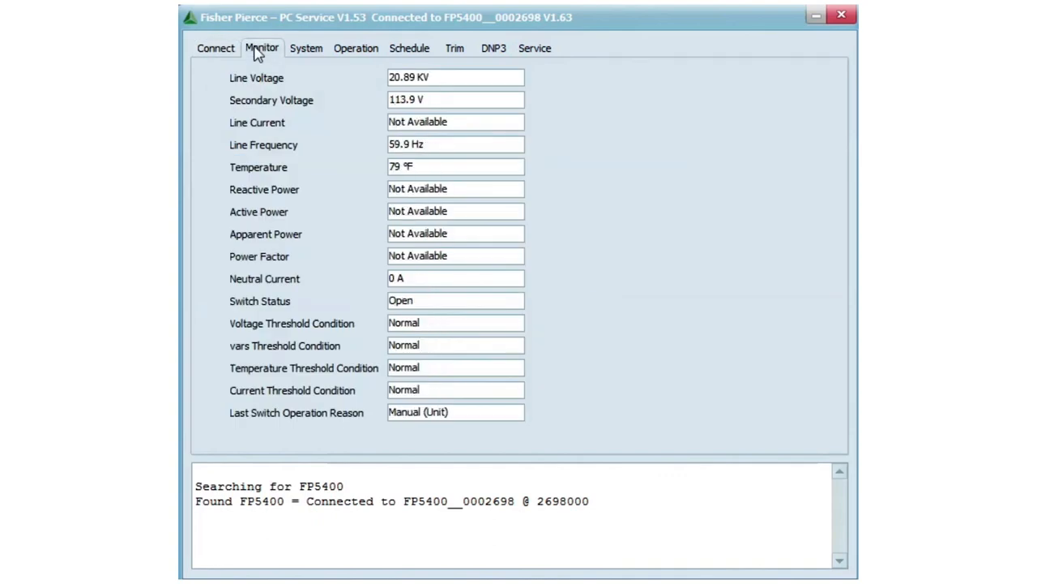